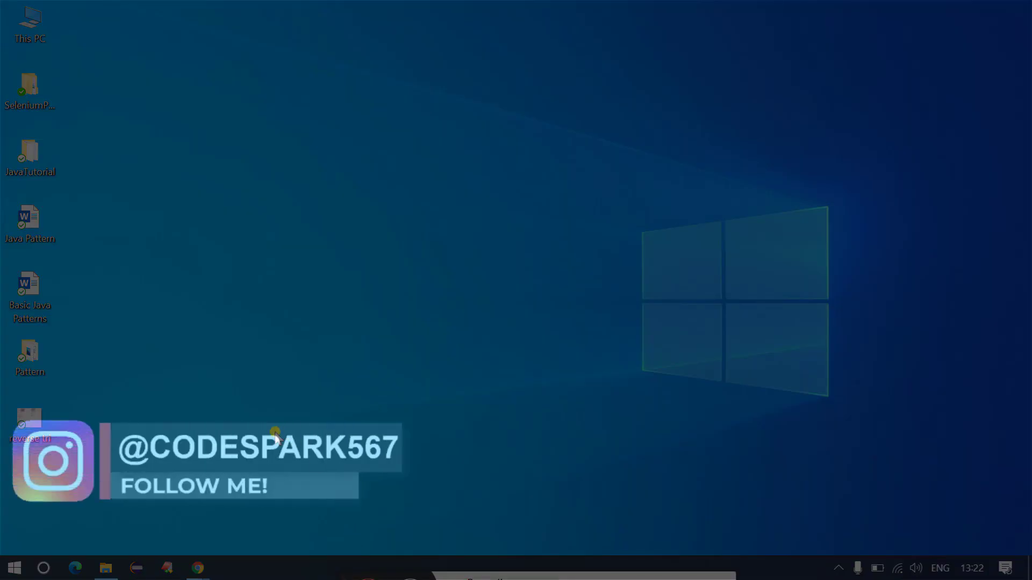
mouse_move(112, 441)
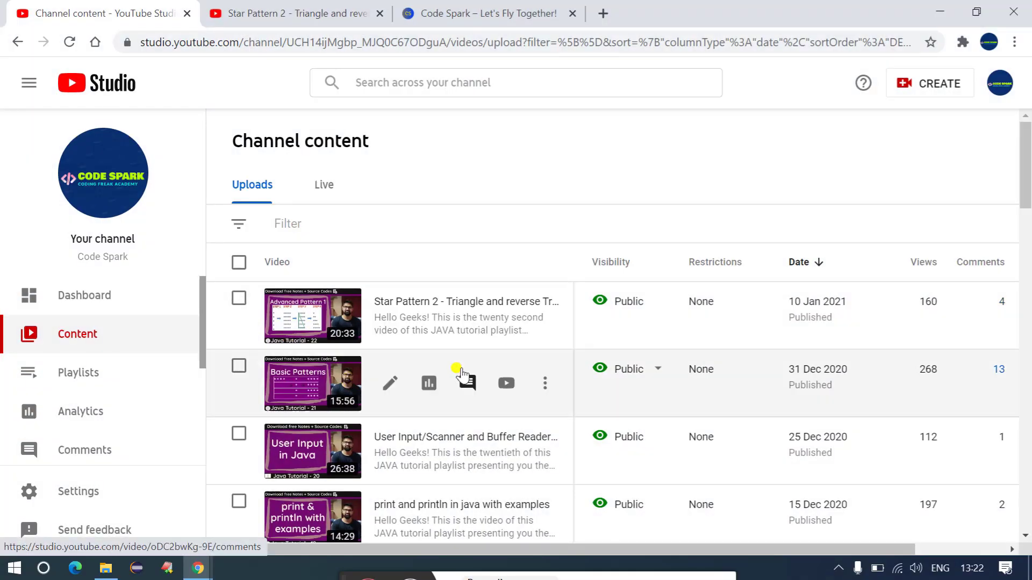
mouse_move(506, 382)
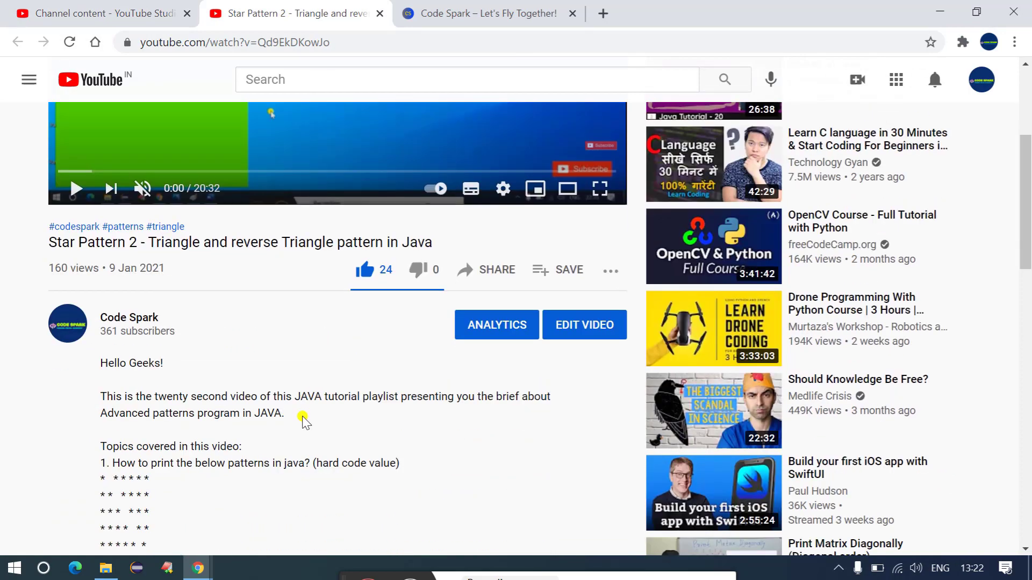
Follow the first drive.google.com link in the description to the Advanced Pattern 1 folder.
scroll("down", 3)
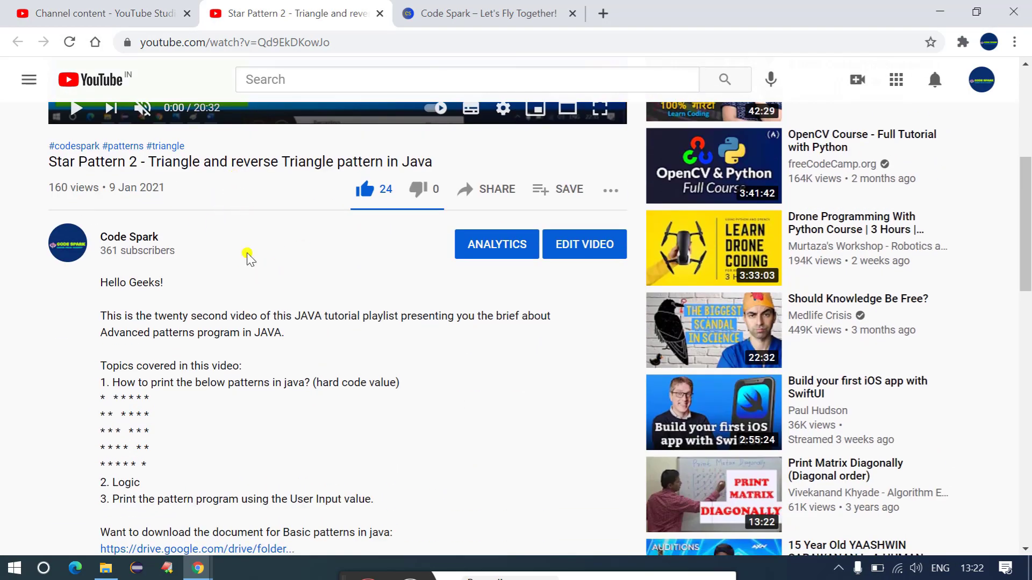
scroll("down", 3)
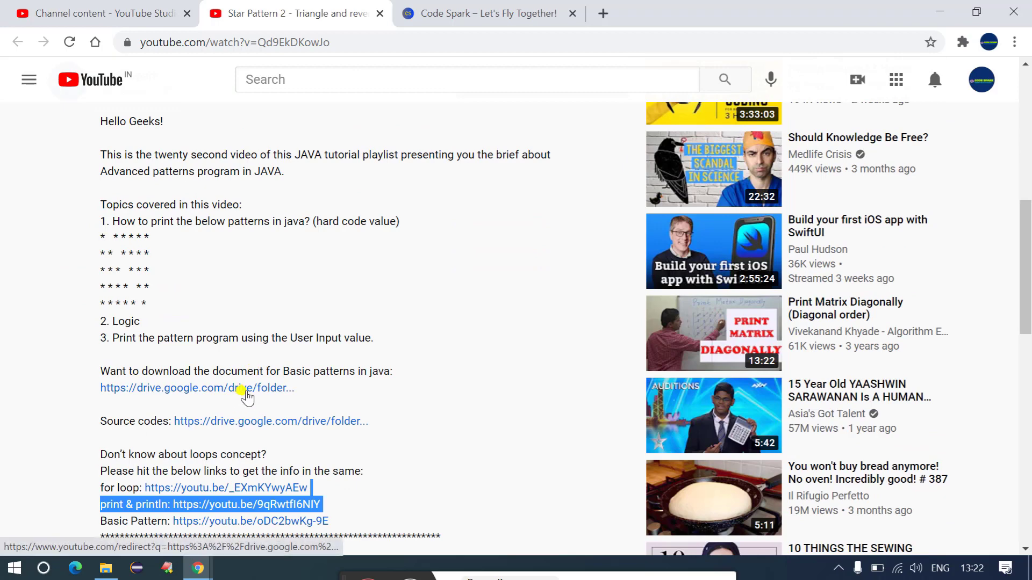
mouse_move(236, 388)
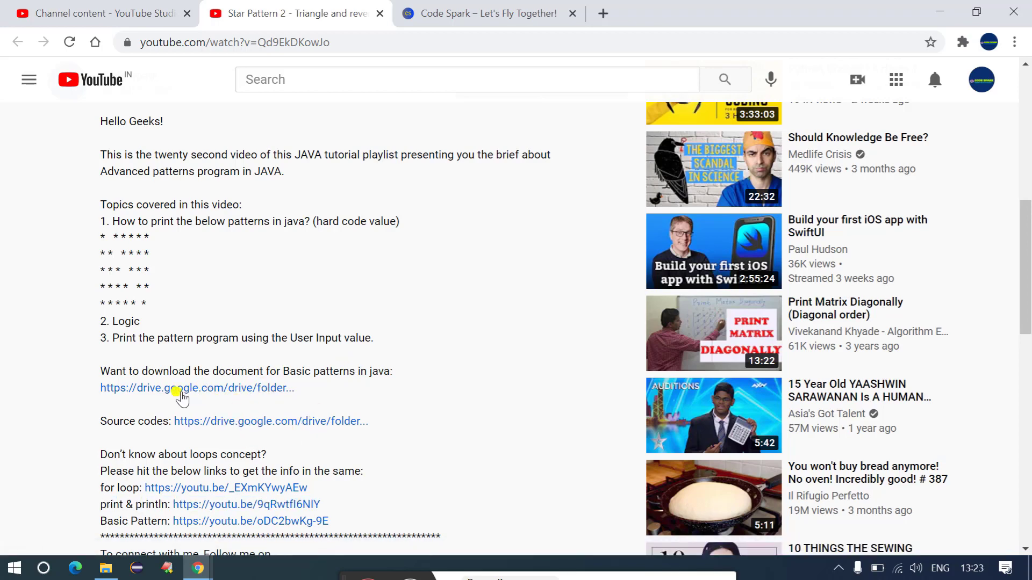
mouse_move(240, 403)
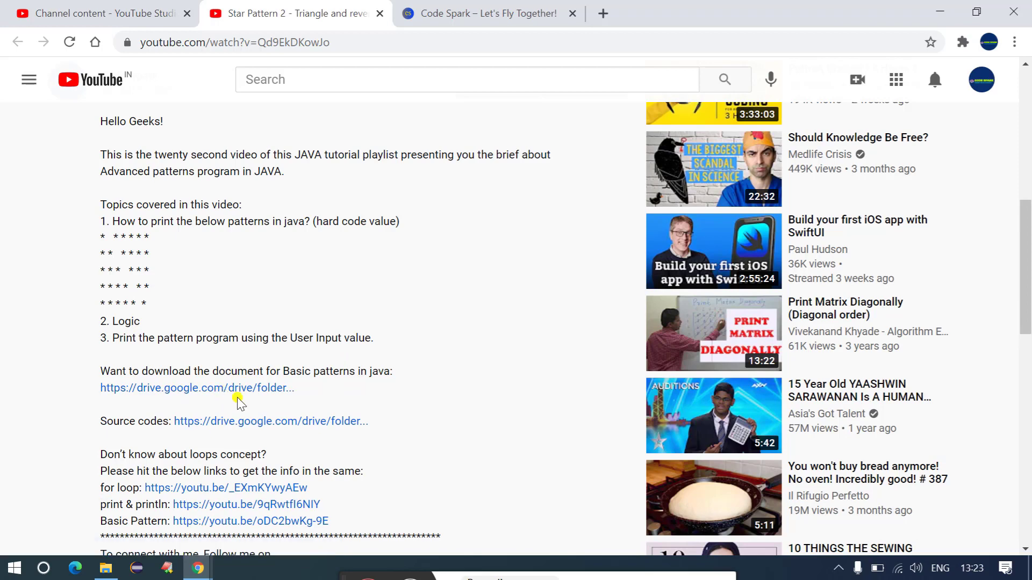
left_click(197, 388)
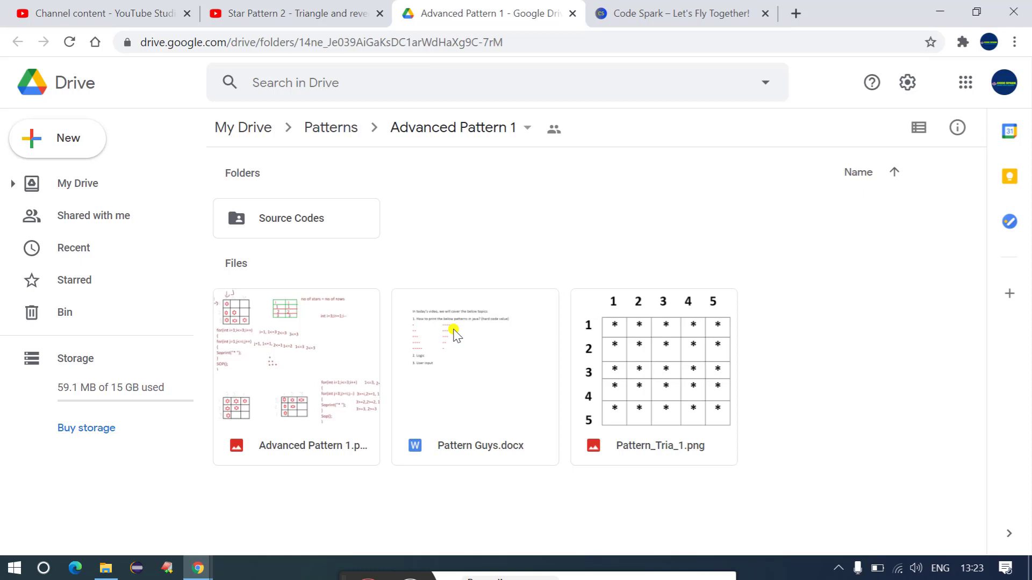
mouse_move(304, 307)
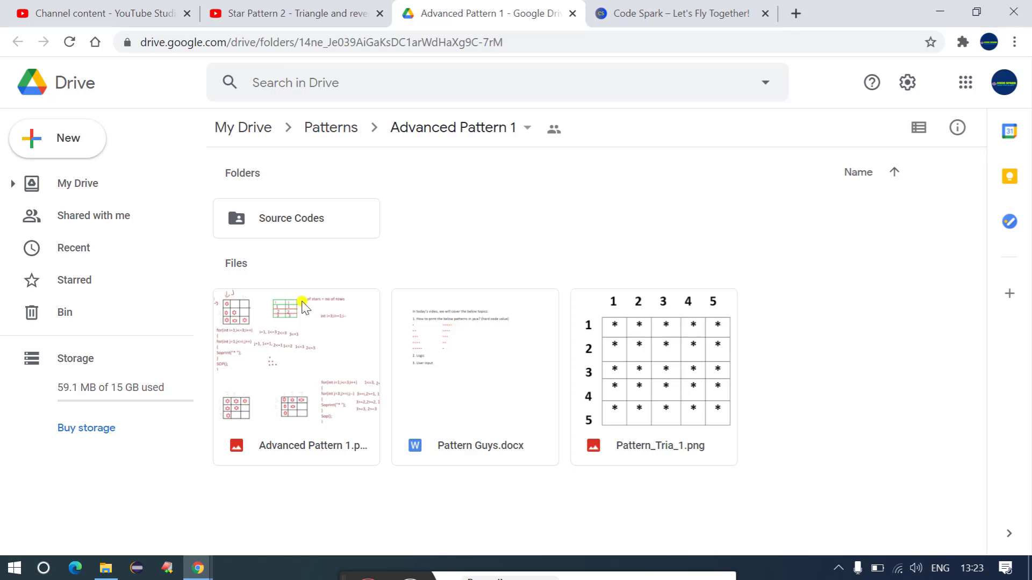
mouse_move(336, 421)
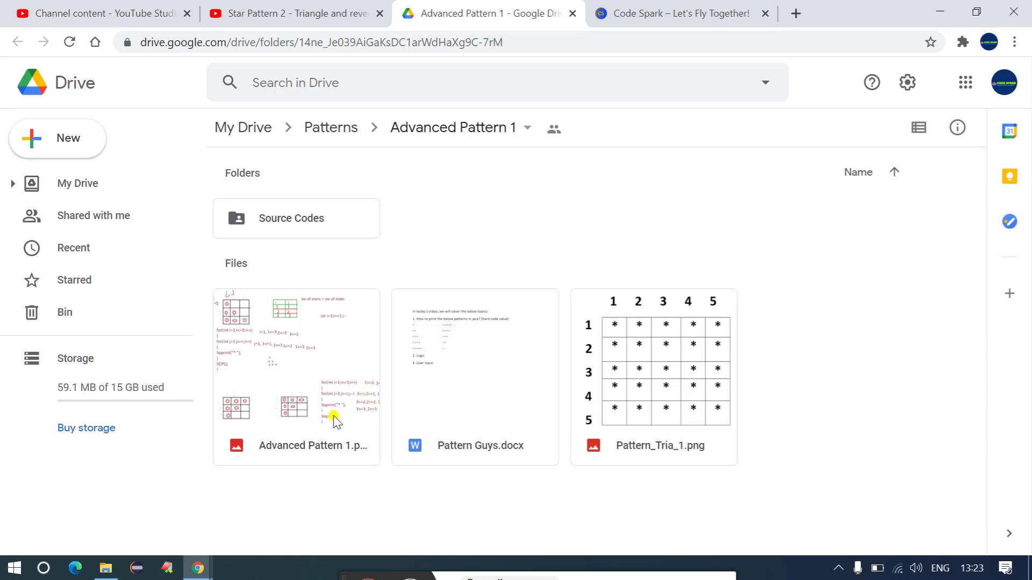
mouse_move(342, 268)
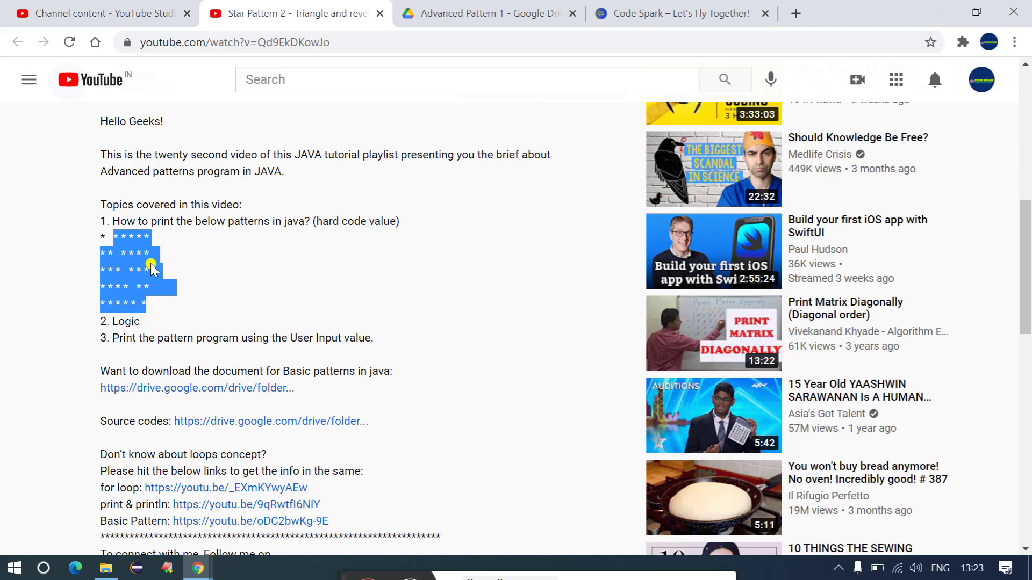
mouse_move(252, 329)
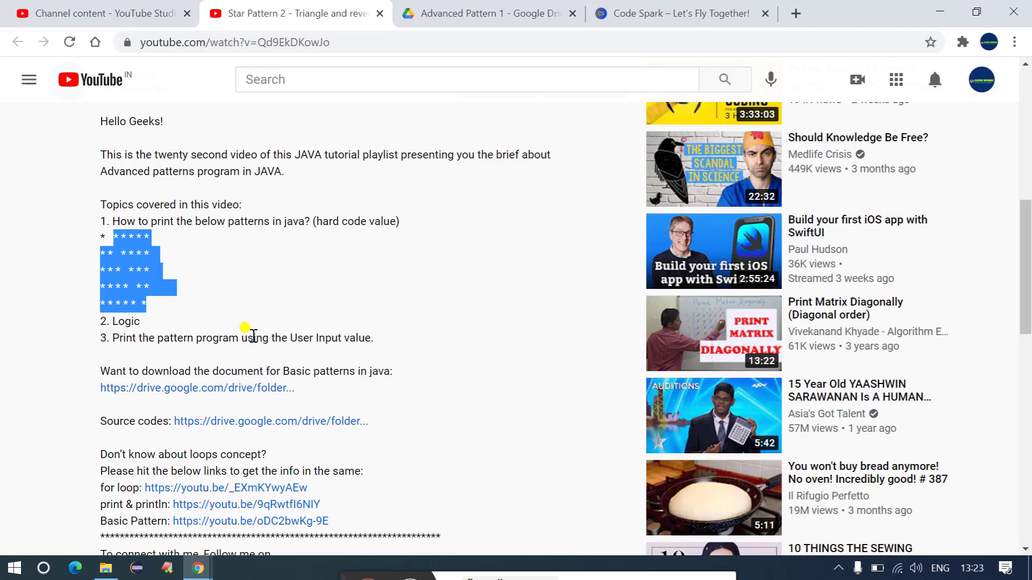
mouse_move(255, 336)
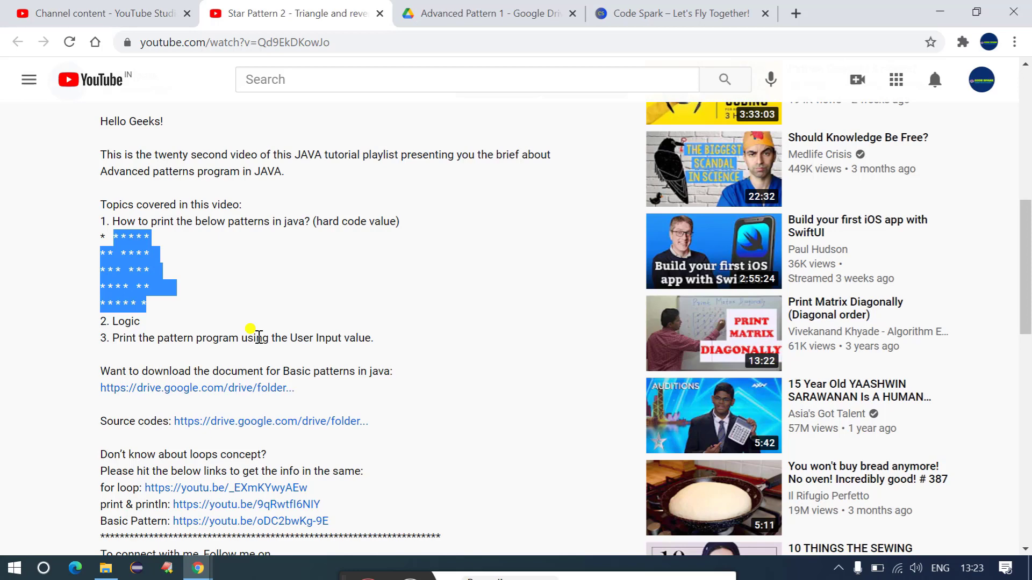
mouse_move(236, 320)
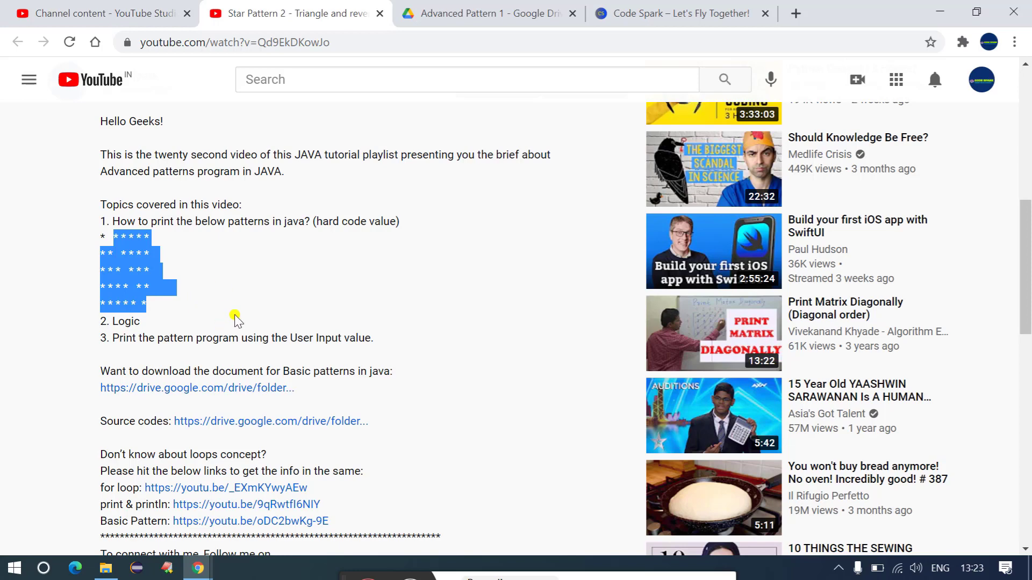
mouse_move(242, 313)
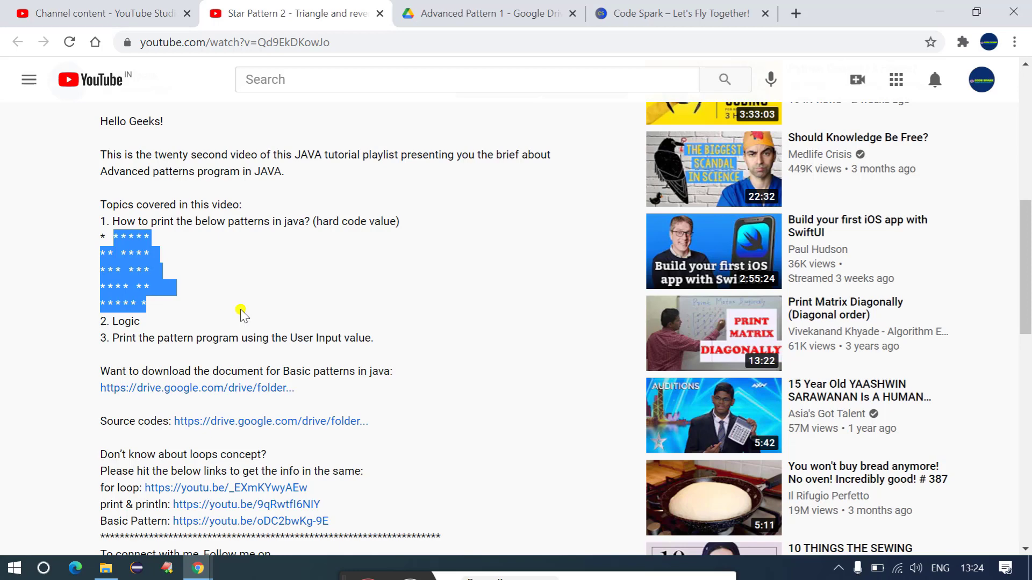
mouse_move(243, 288)
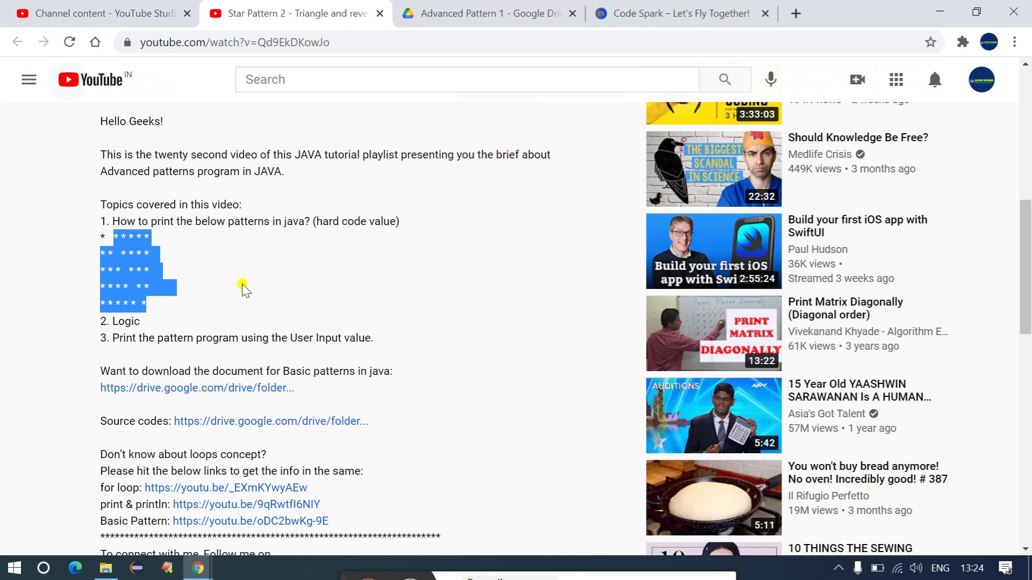
Switch from the video description to the Code Spark blog tab.
left_click(670, 13)
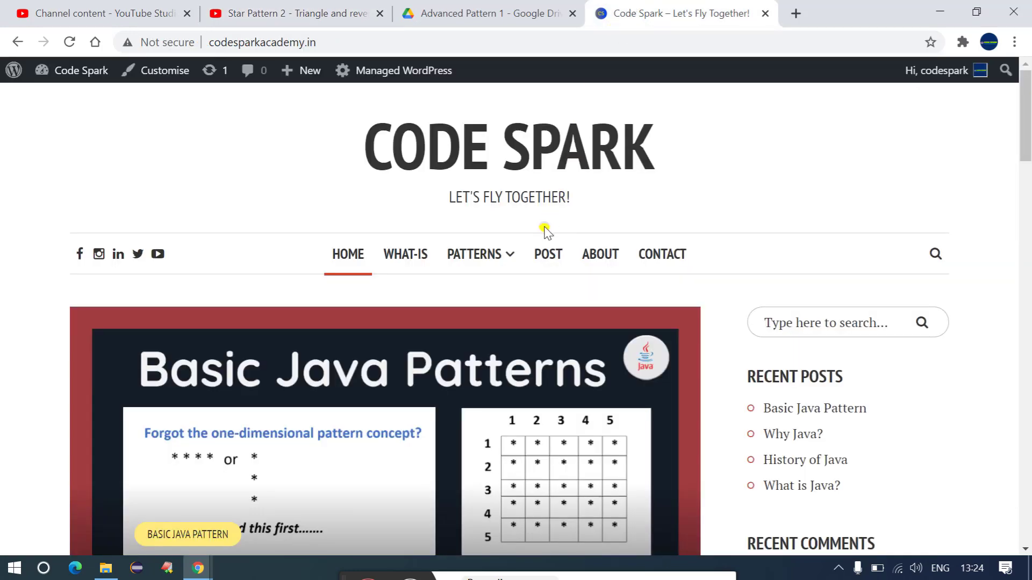
mouse_move(405, 254)
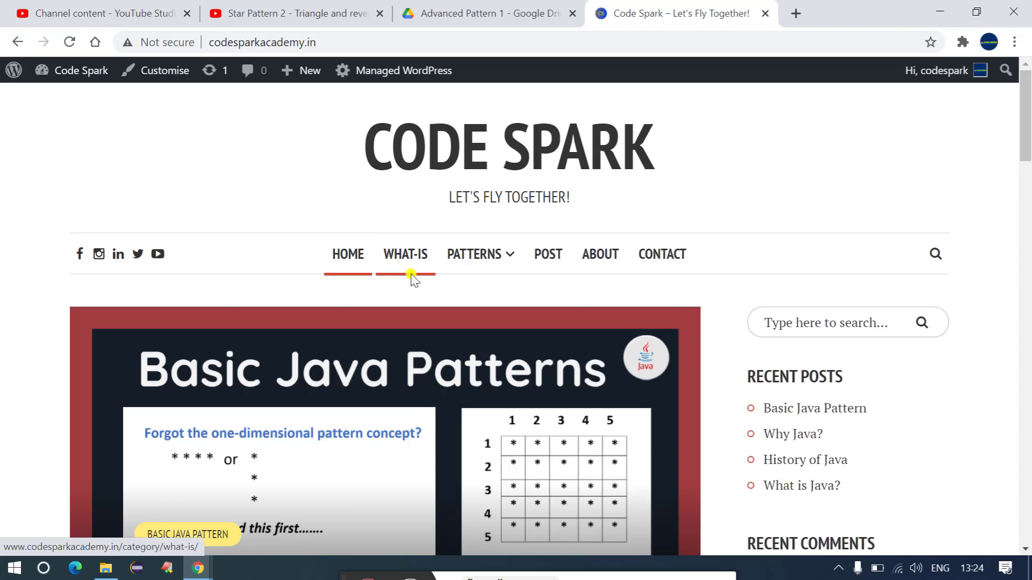
Show the Basic Java Pattern post header and select the codesparkacademy.in address.
scroll("down", 3)
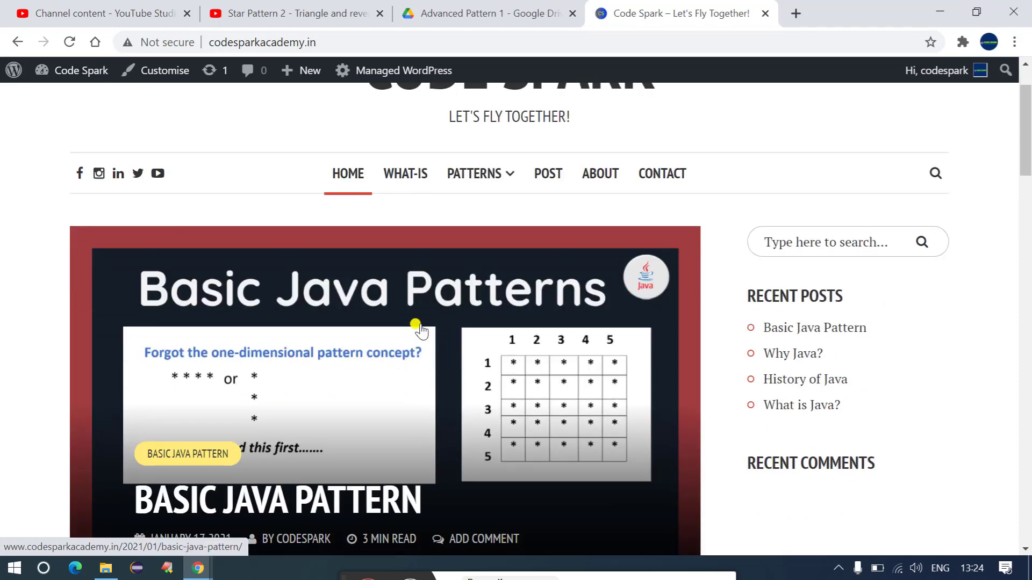
mouse_move(412, 324)
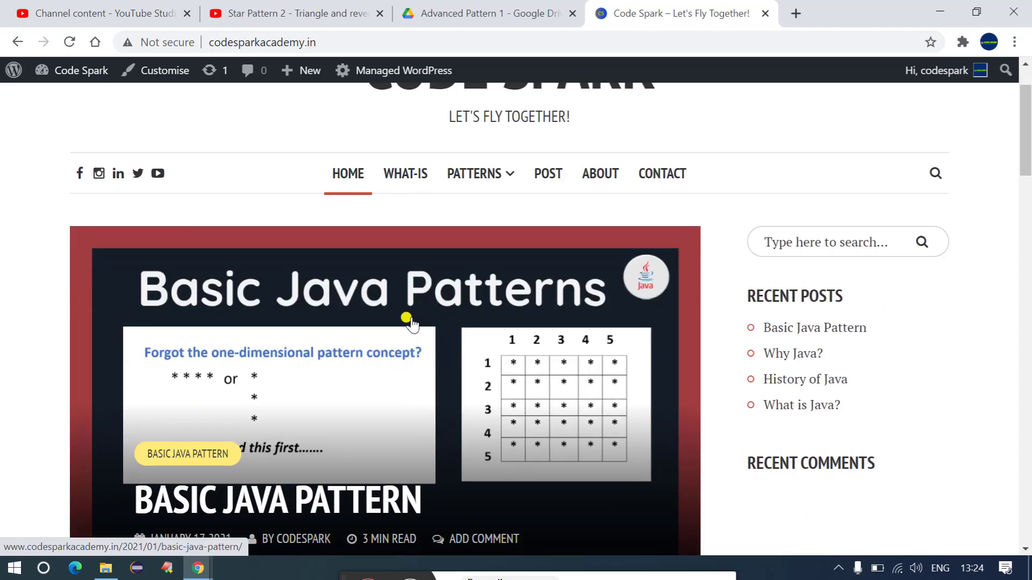
mouse_move(401, 326)
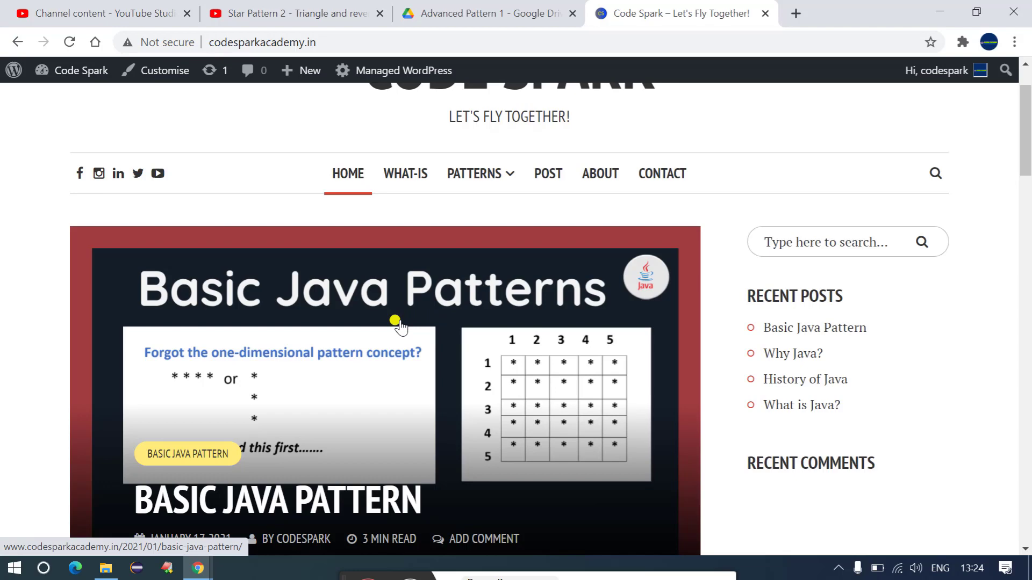
mouse_move(336, 82)
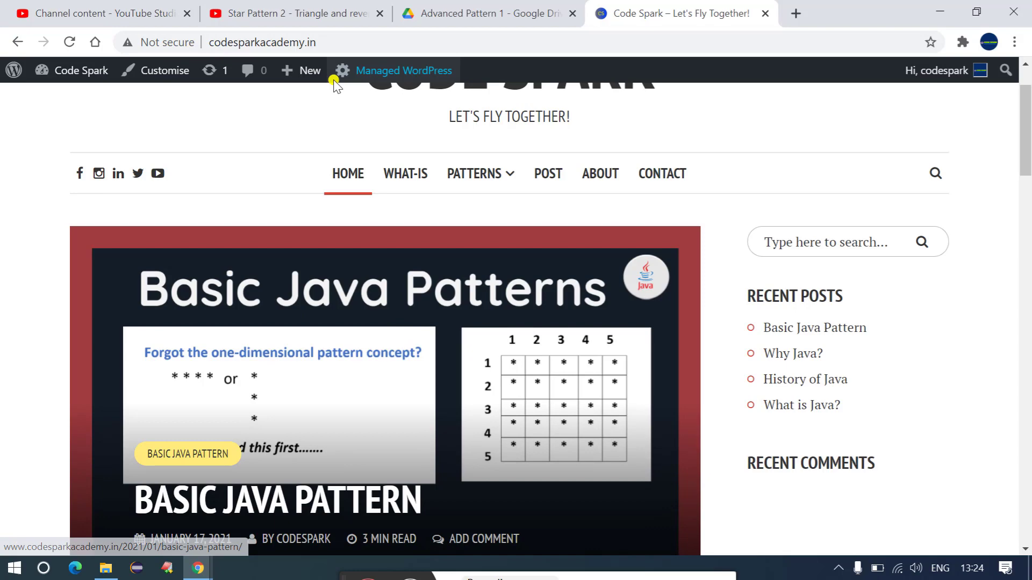
left_click(263, 42)
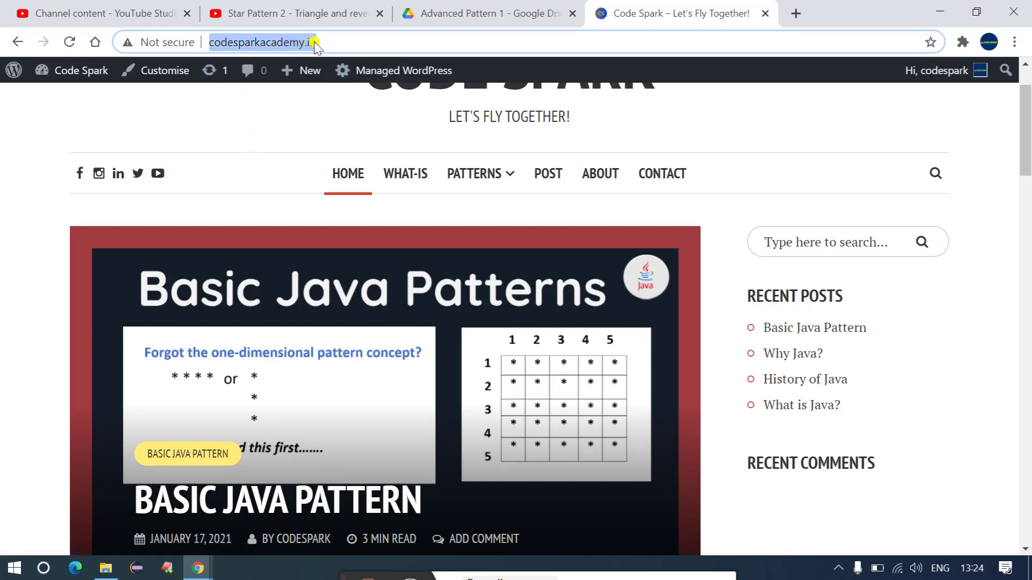
mouse_move(301, 71)
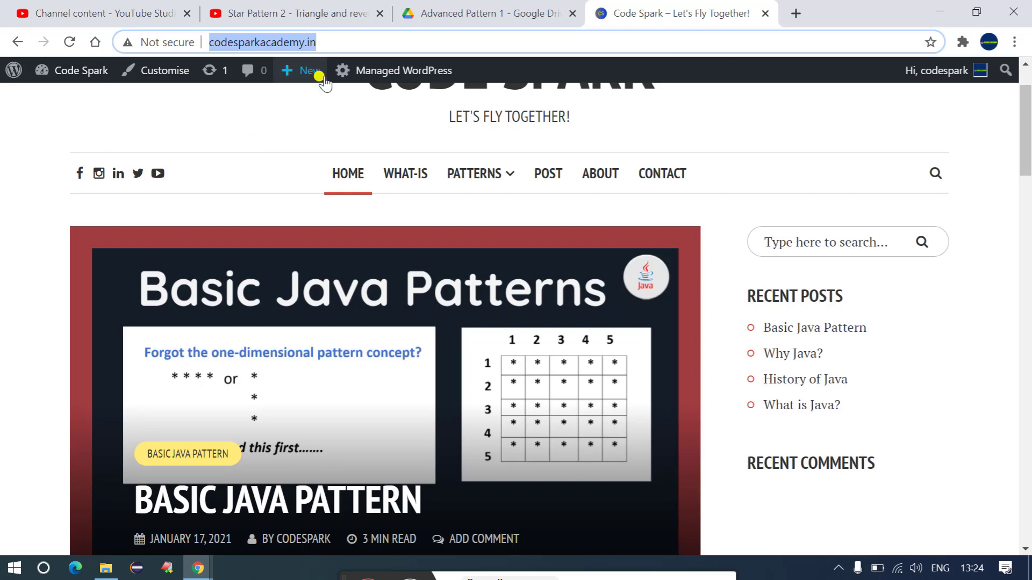
mouse_move(256, 130)
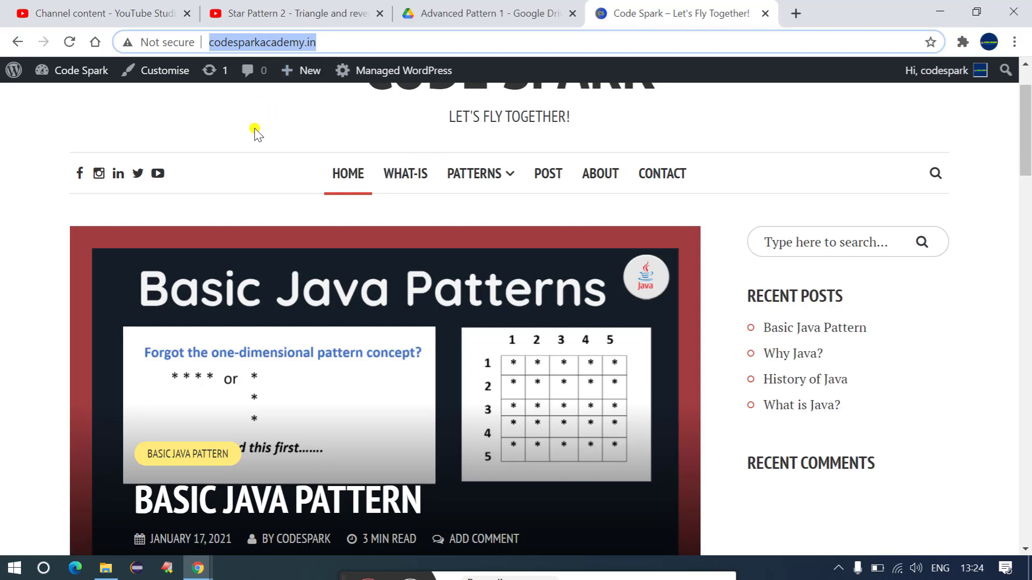
mouse_move(307, 124)
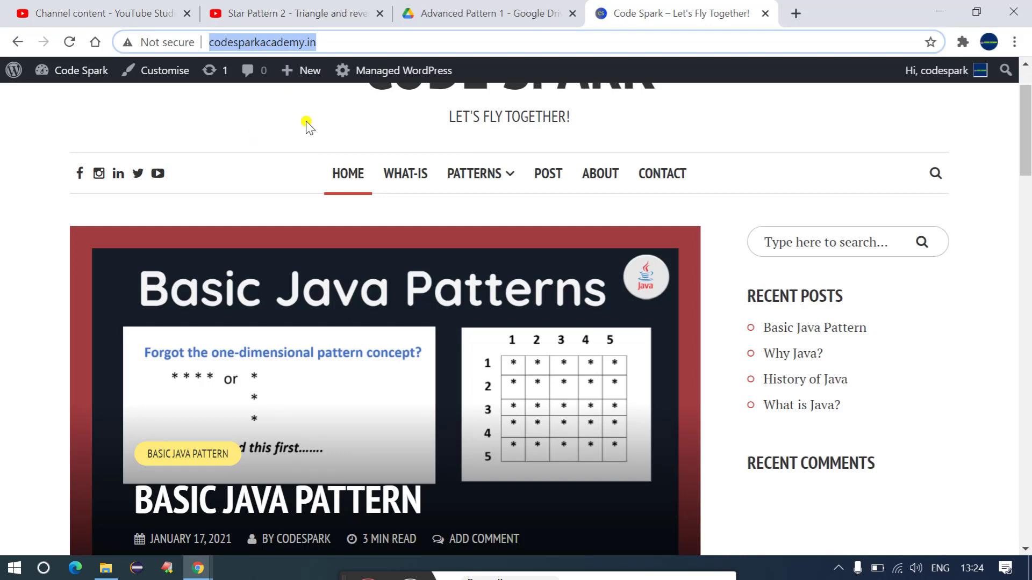
mouse_move(335, 204)
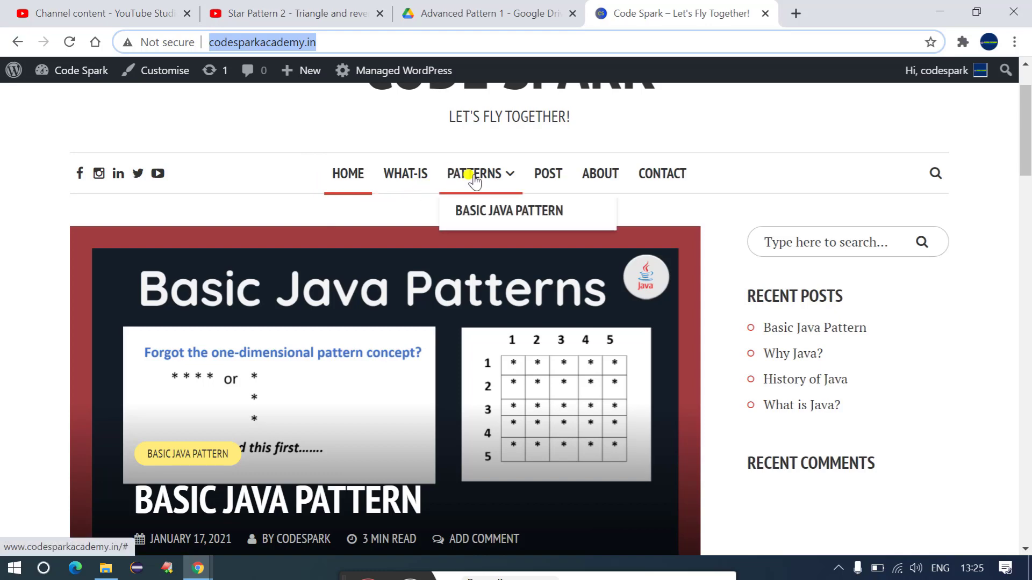
mouse_move(509, 211)
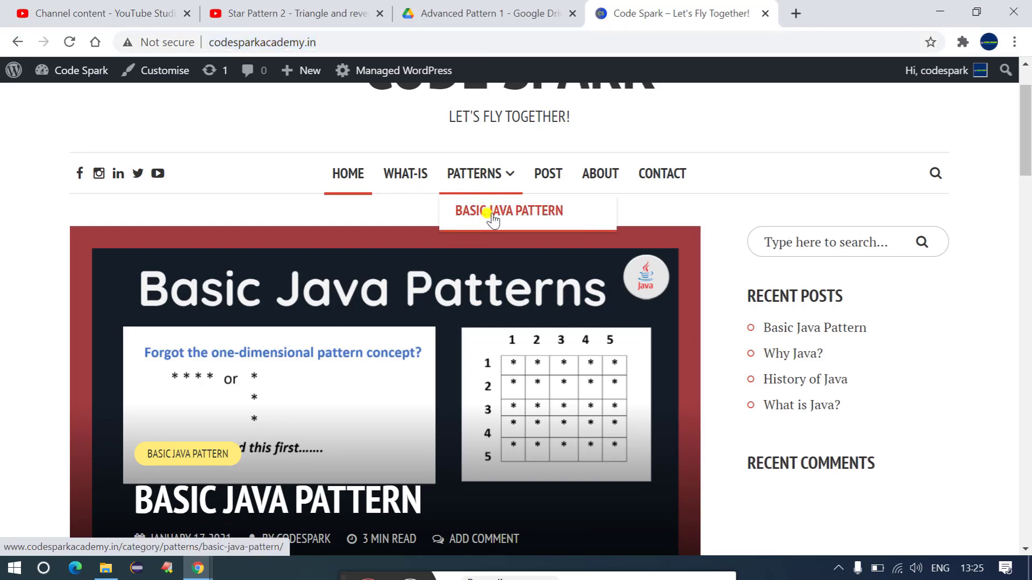
Open the Basic Java Pattern category and read the full post via Continue Reading.
left_click(507, 211)
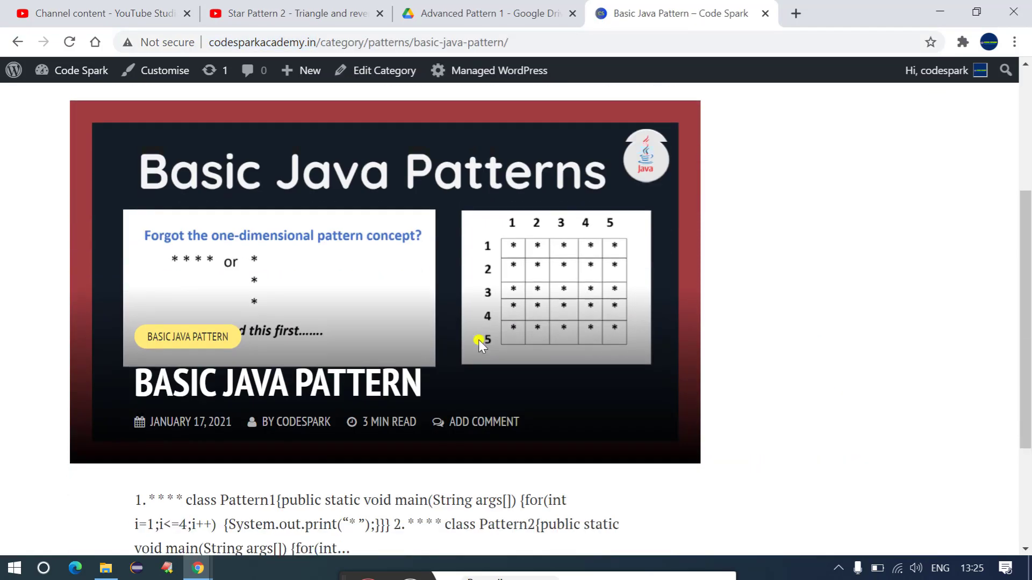
scroll("down", 3)
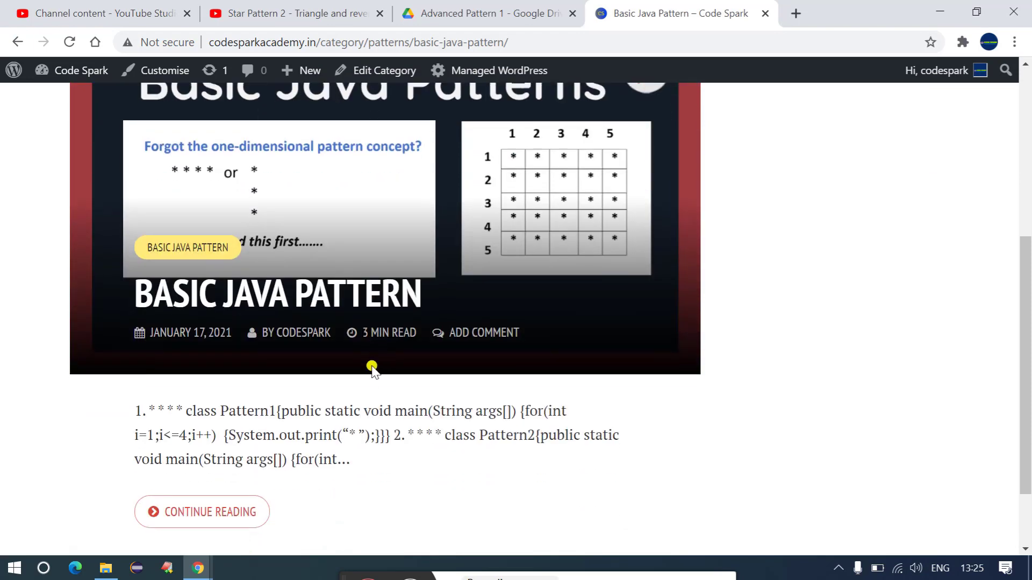
left_click(202, 512)
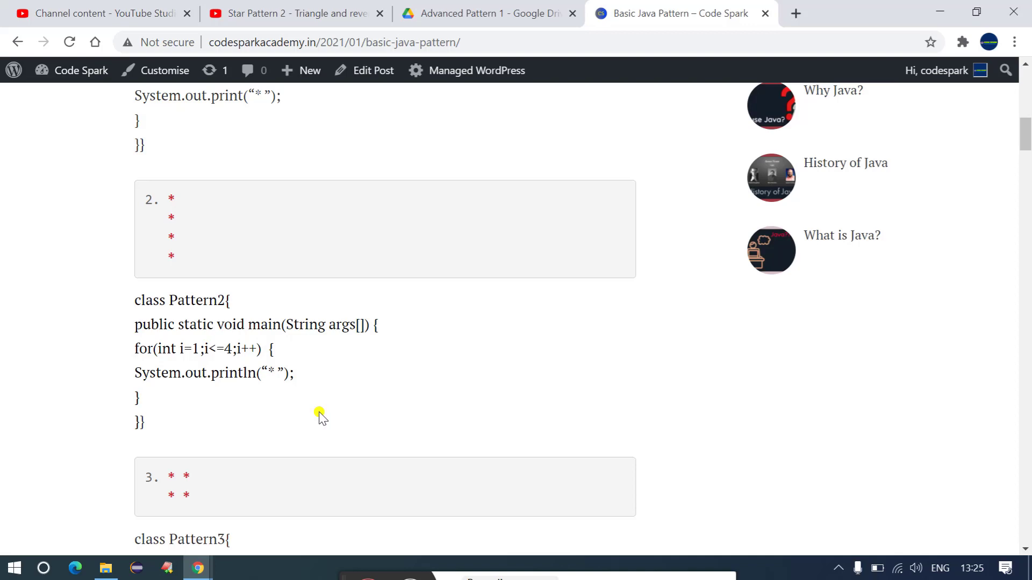
scroll("up", 3)
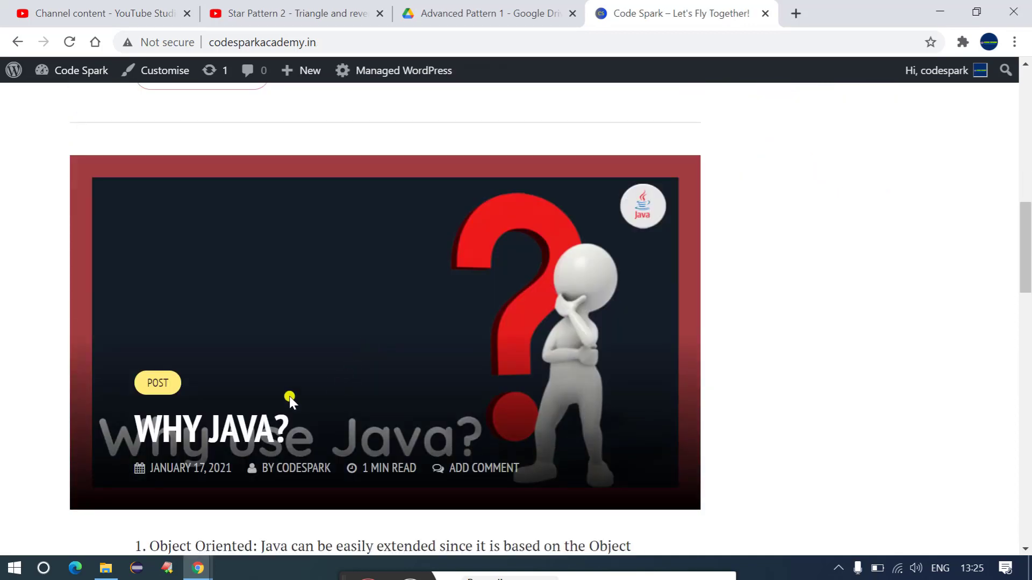
Scroll through the Why Java? and What is Java? posts and back up to Basic Java Pattern.
scroll("down", 3)
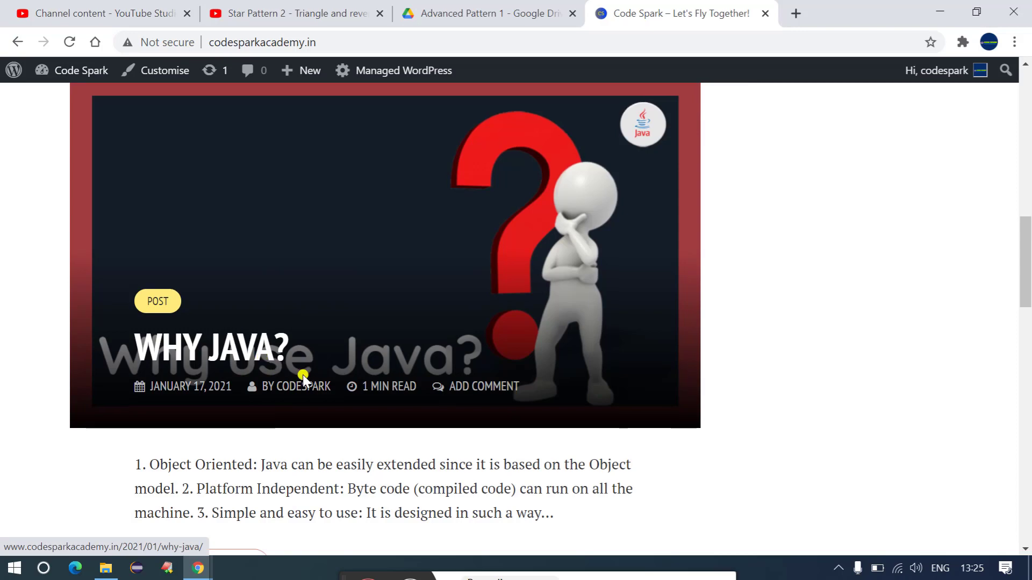
scroll("down", 3)
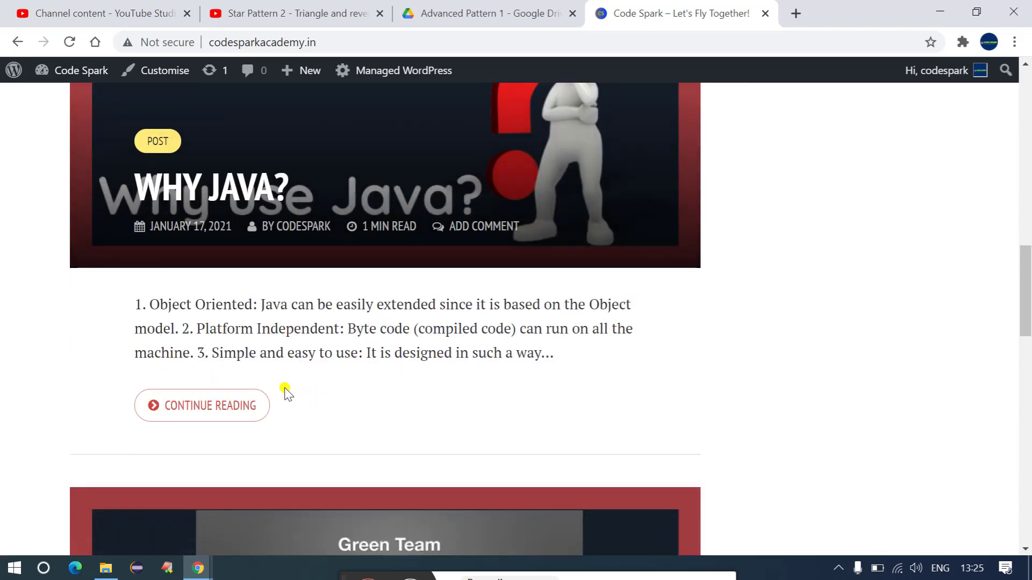
mouse_move(244, 413)
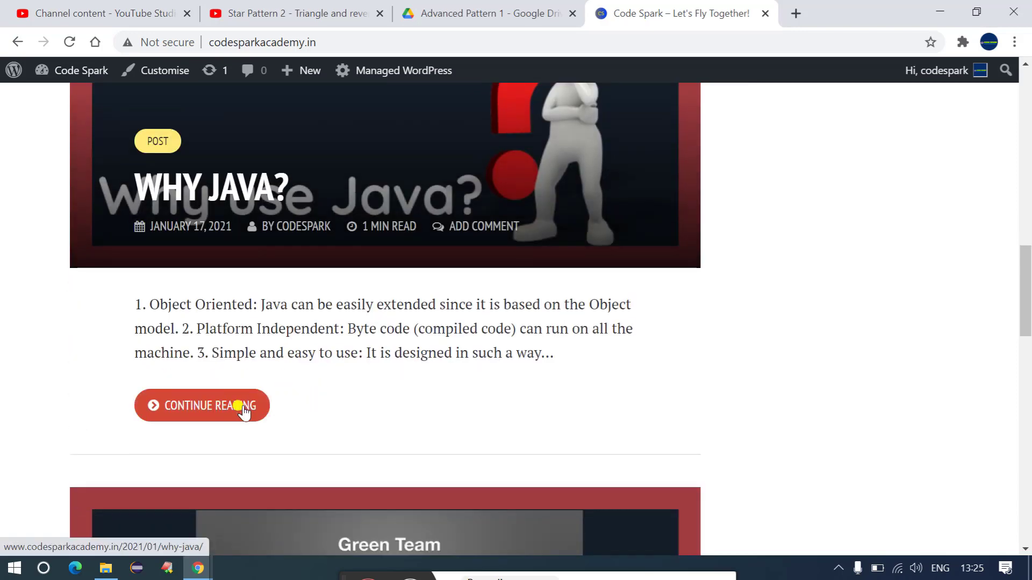
scroll("down", 3)
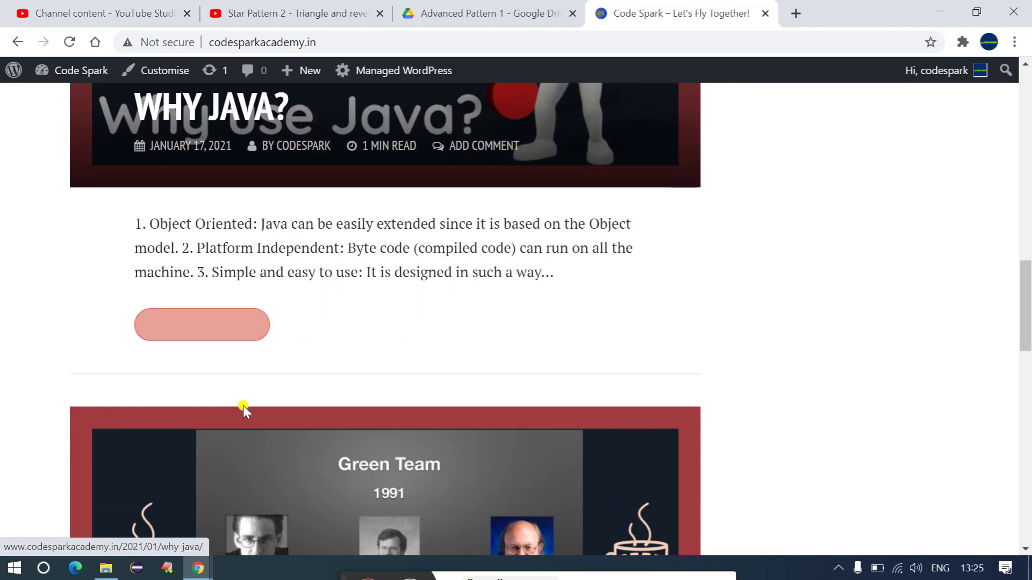
scroll("up", 3)
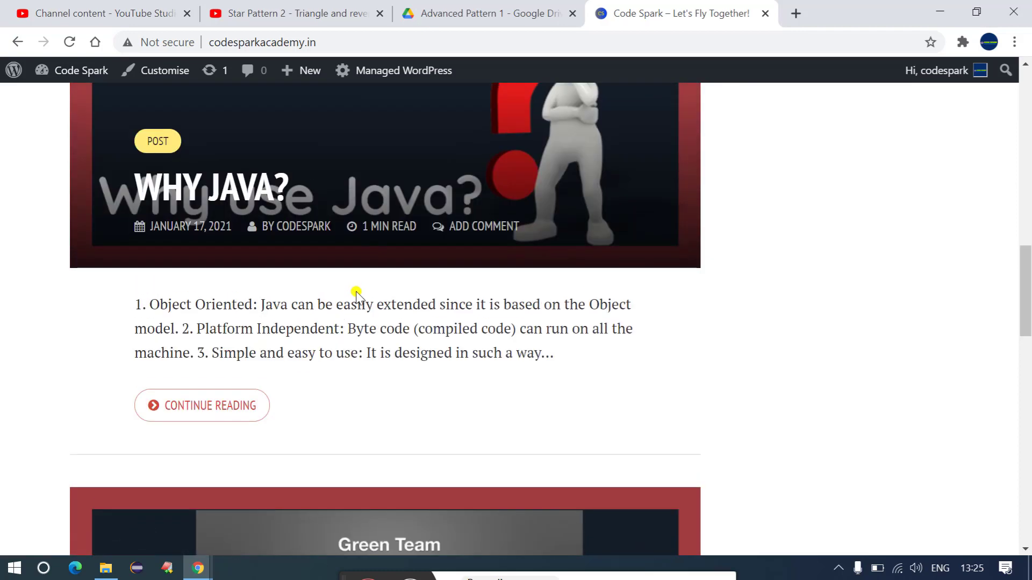
mouse_move(427, 239)
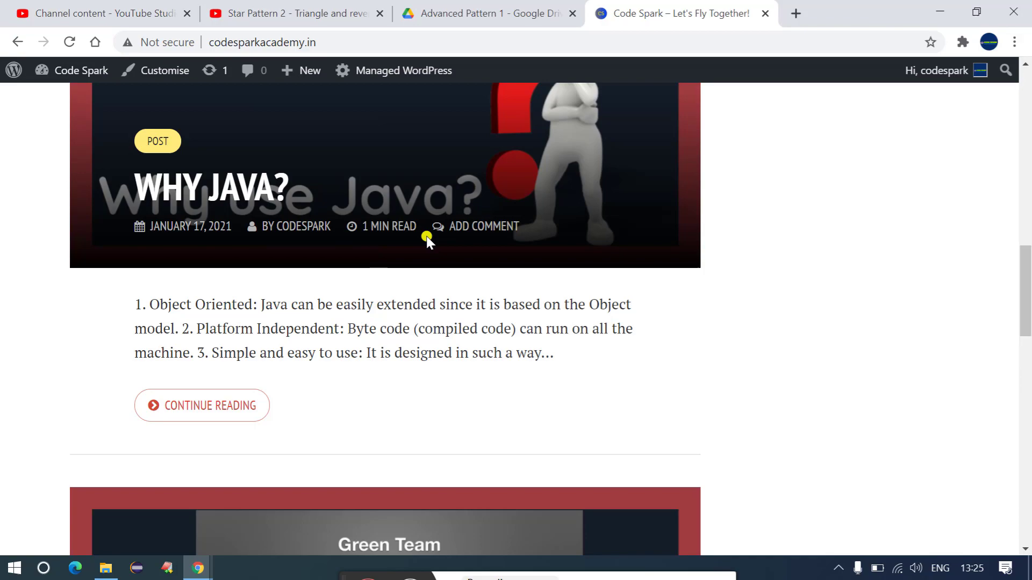
scroll("down", 3)
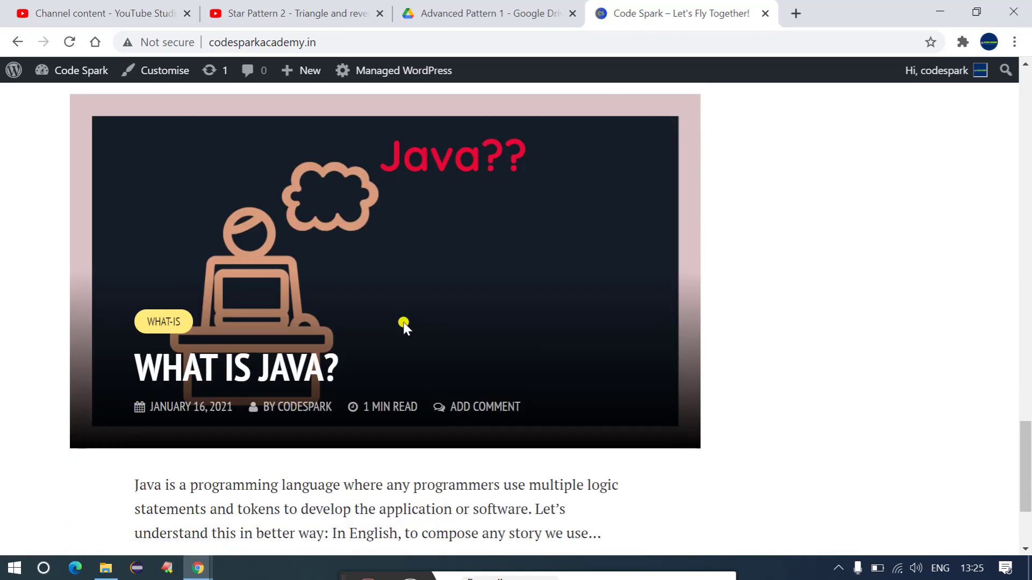
mouse_move(413, 347)
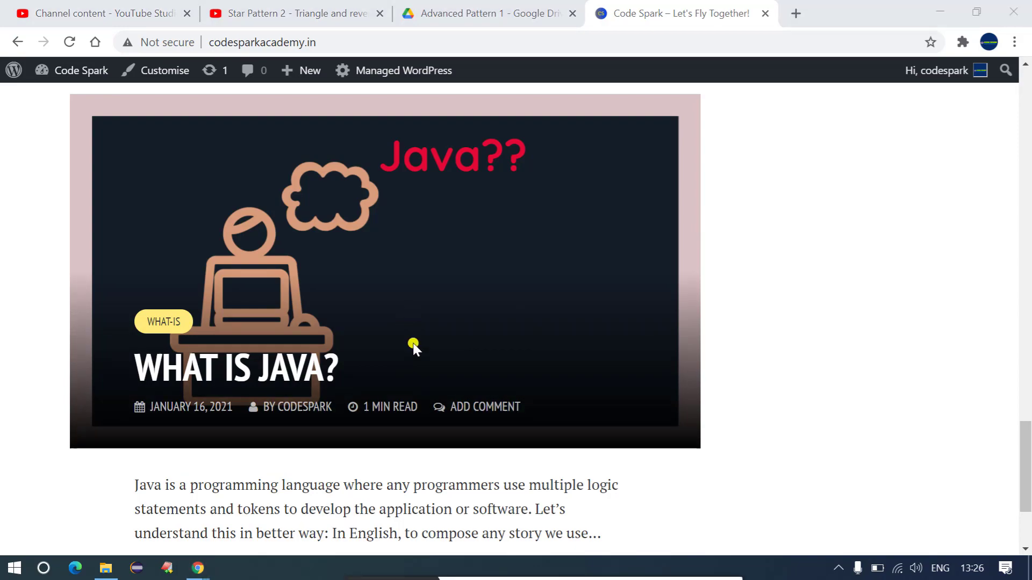
scroll("down", 3)
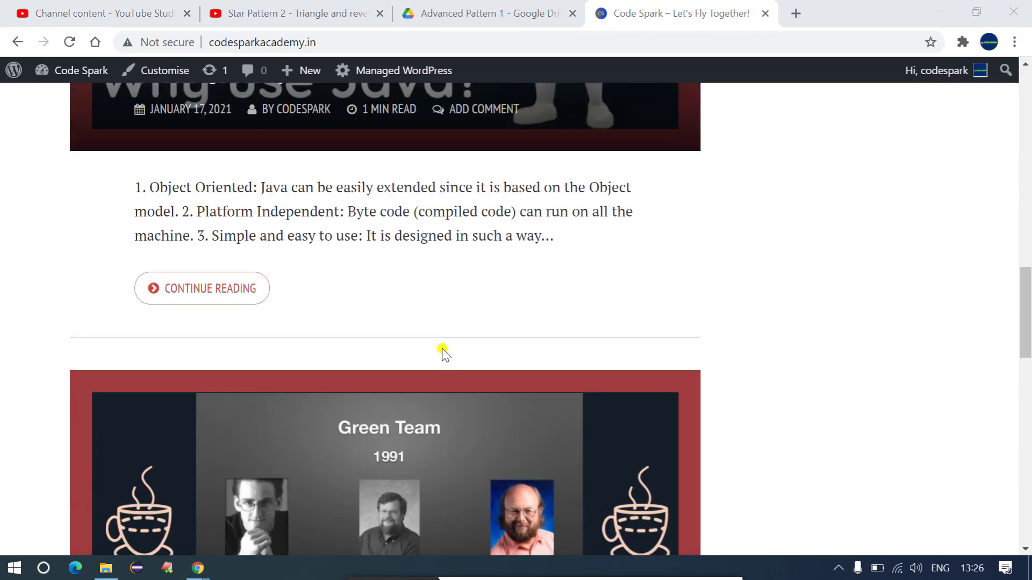
scroll("up", 3)
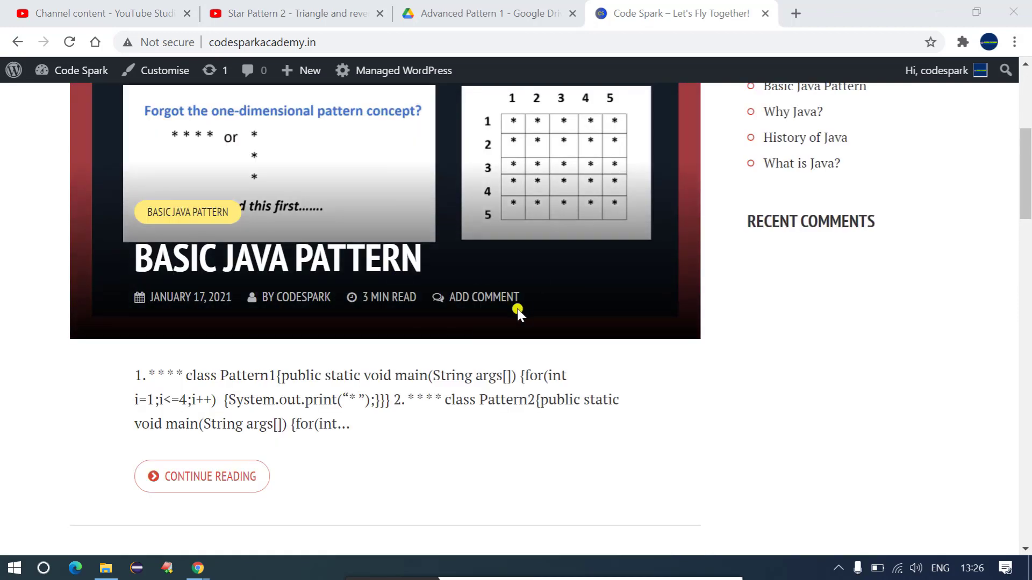
mouse_move(513, 322)
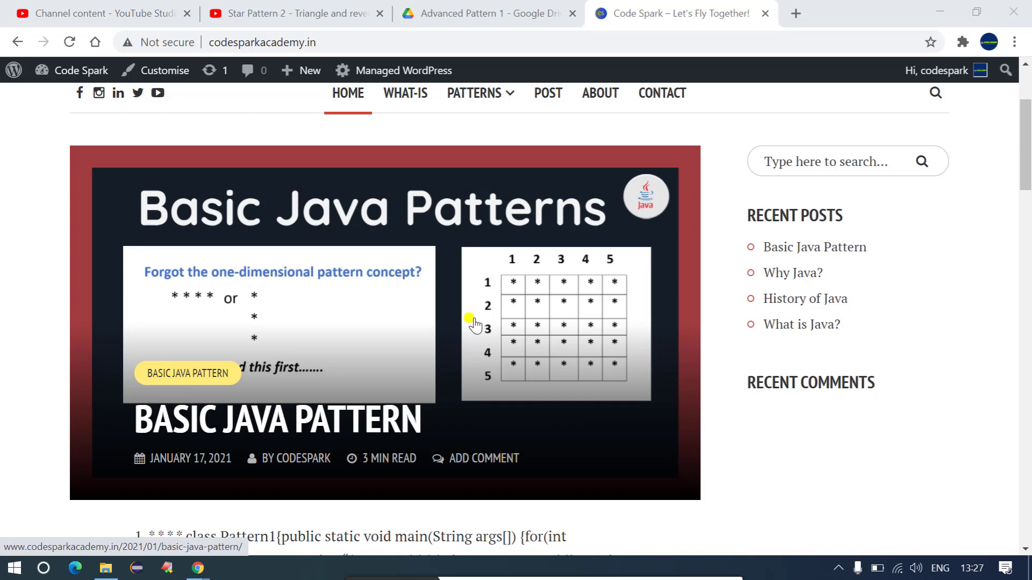
scroll("up", 3)
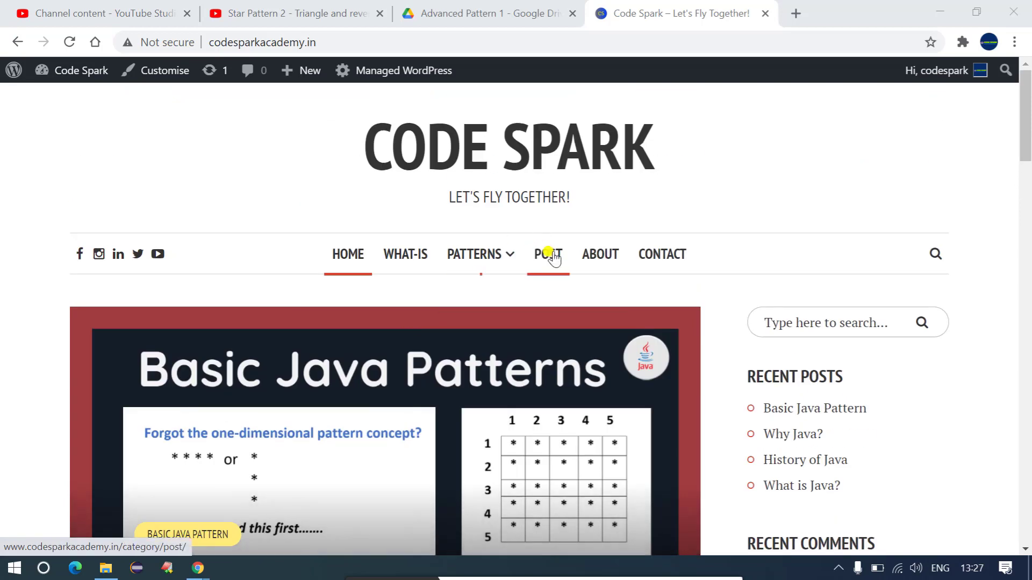
mouse_move(599, 273)
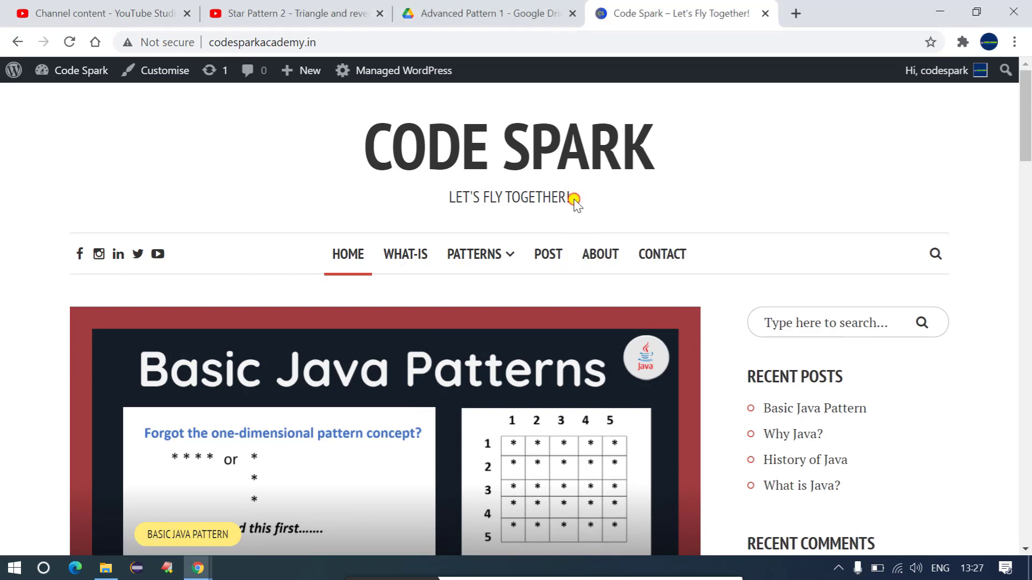
mouse_move(585, 217)
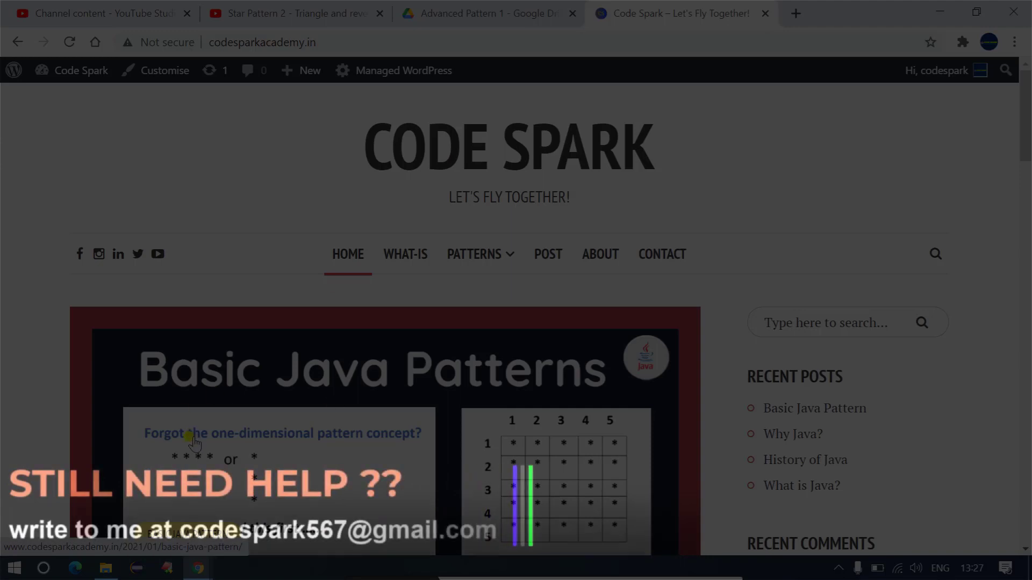
mouse_move(145, 477)
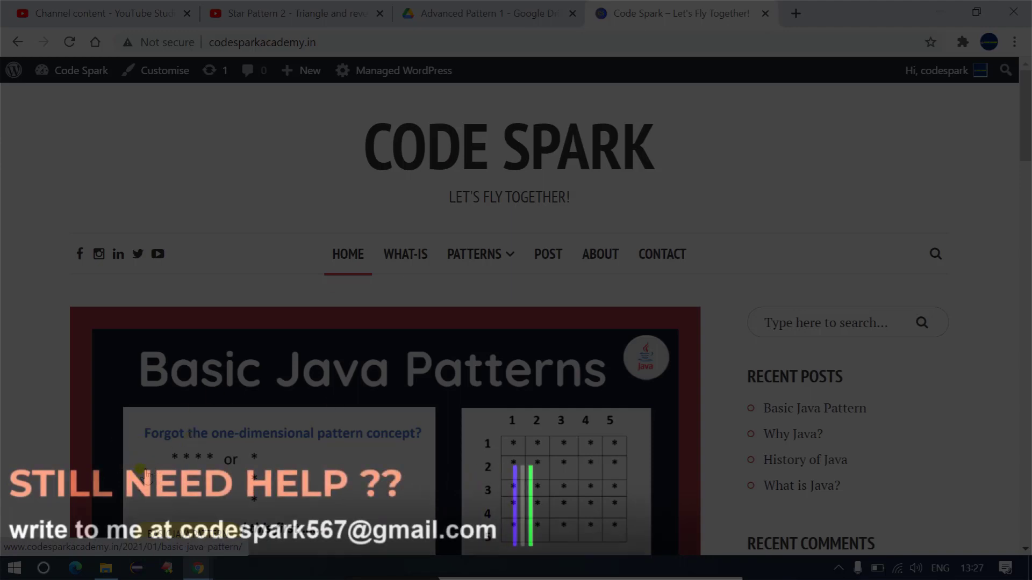